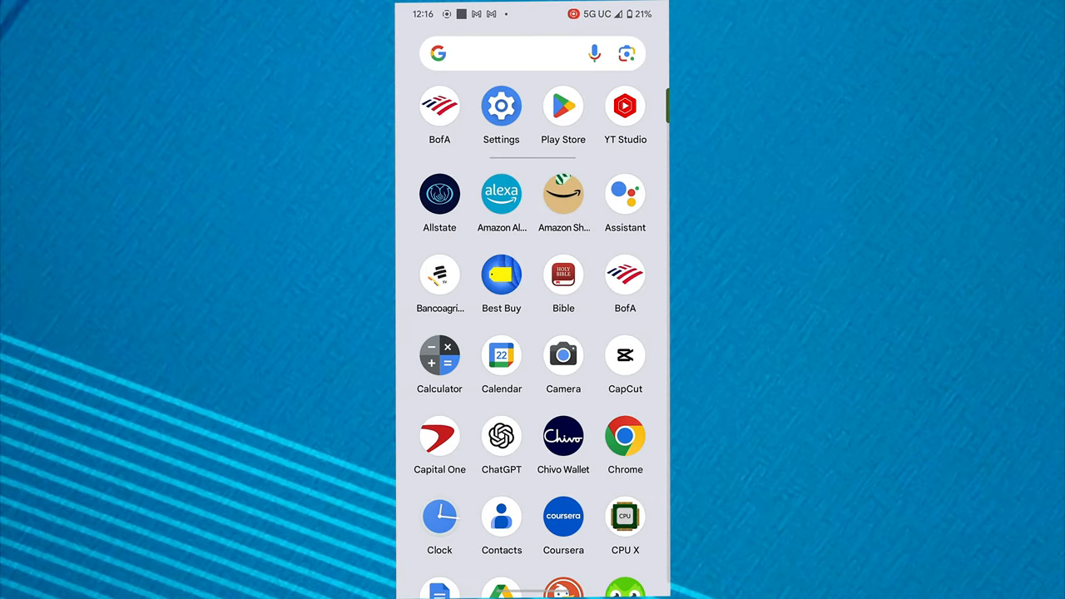
Launch the phone's Settings app and go to the Network & internet page.
click(501, 106)
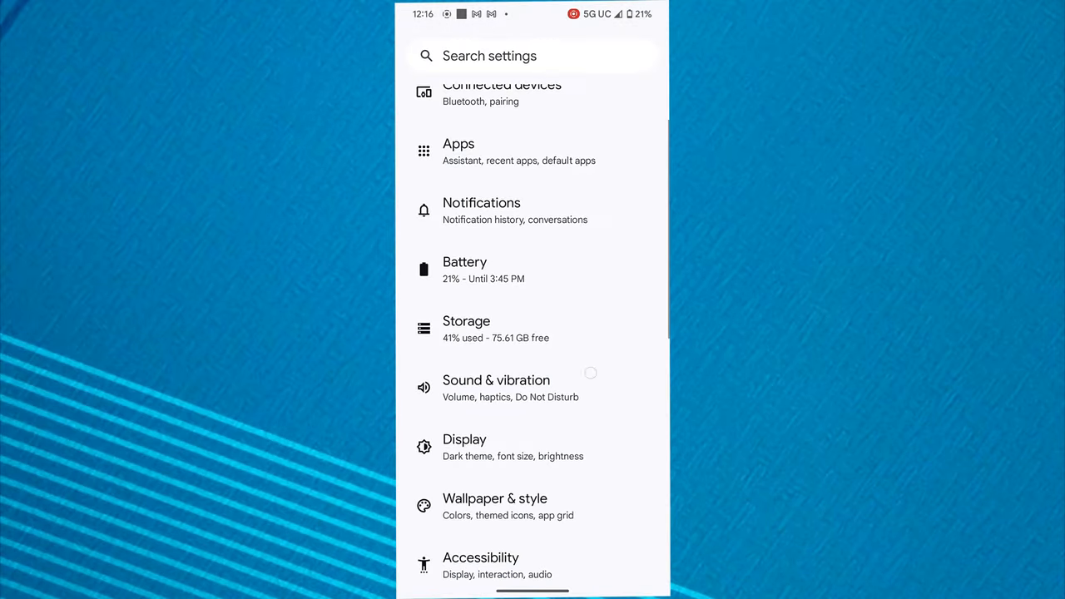
scroll(down, 3)
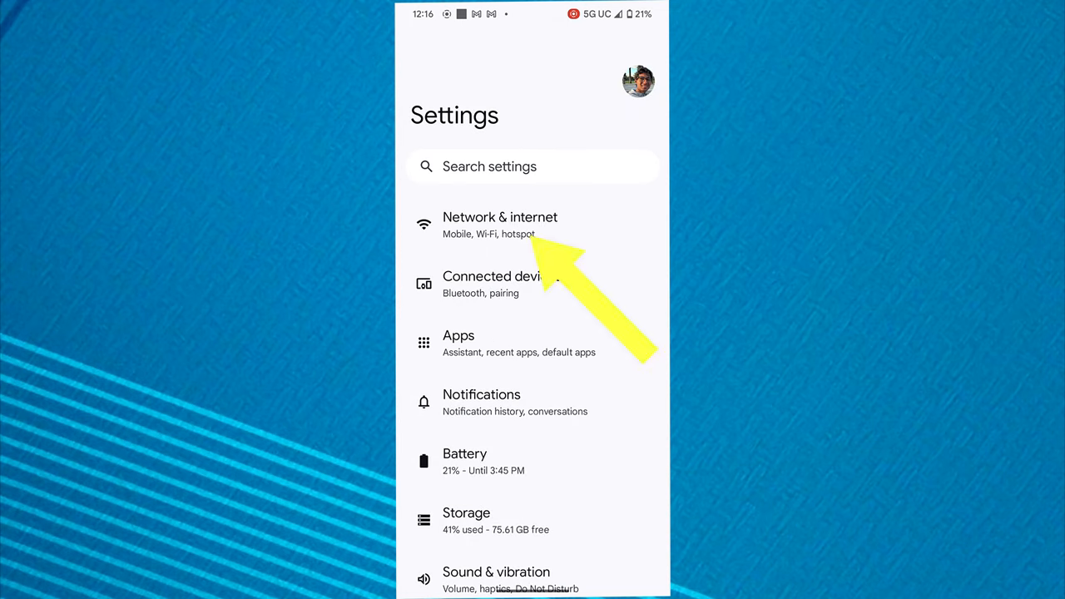
click(499, 225)
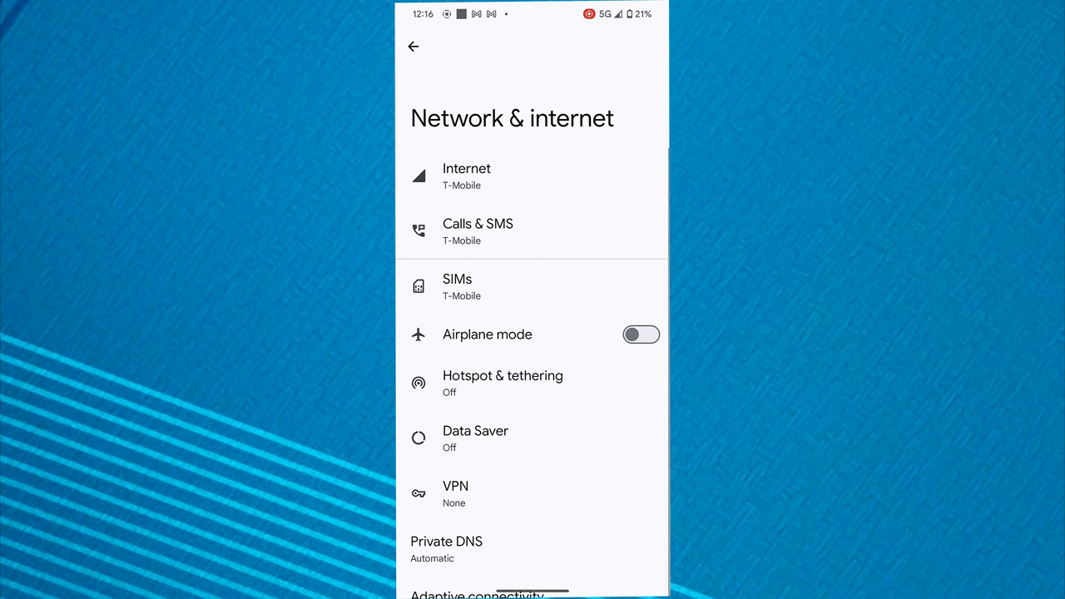
scroll(up, 3)
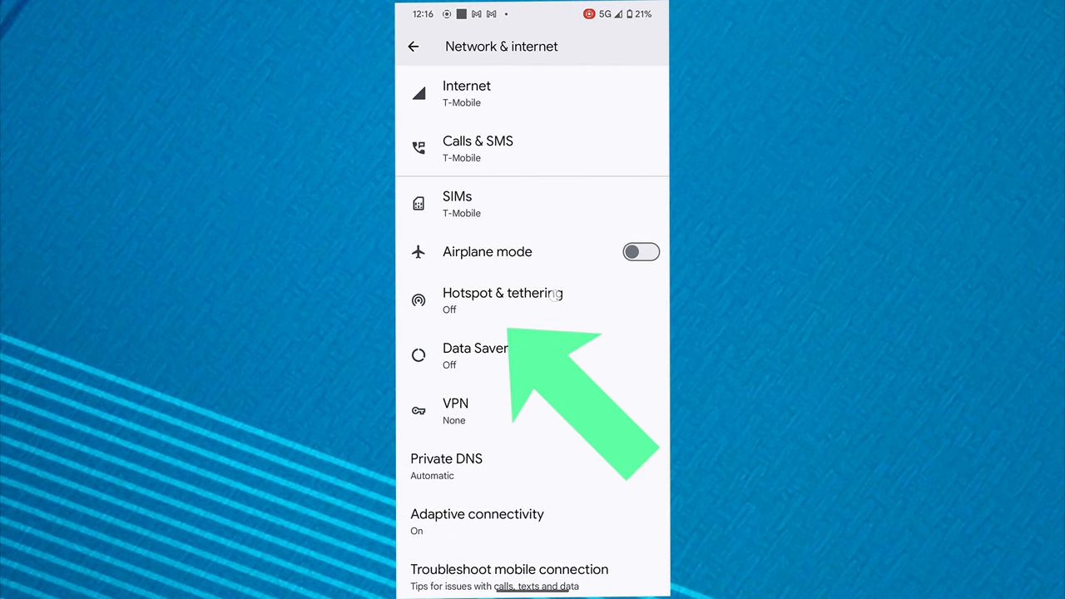
Switch on the Wi-Fi hotspot Pixel_9771 under Hotspot & tethering and show its detail page.
click(503, 299)
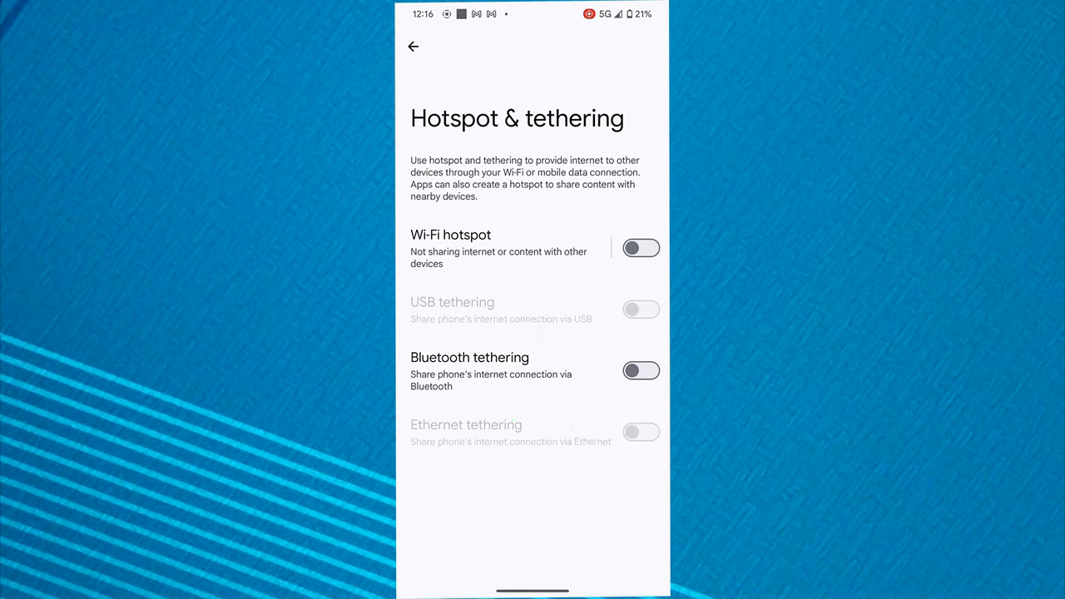
click(641, 246)
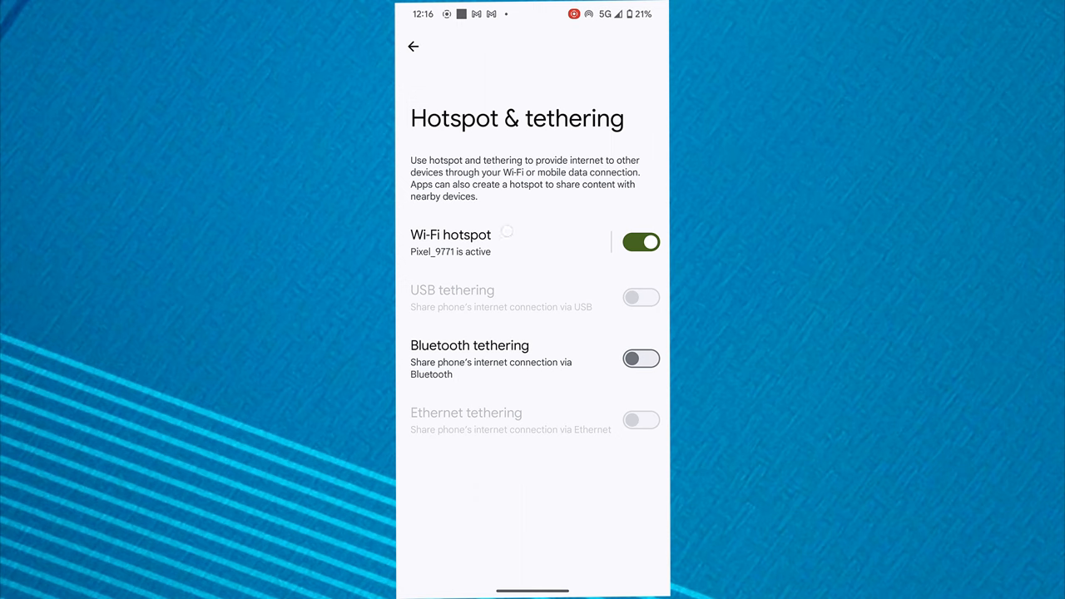
click(451, 235)
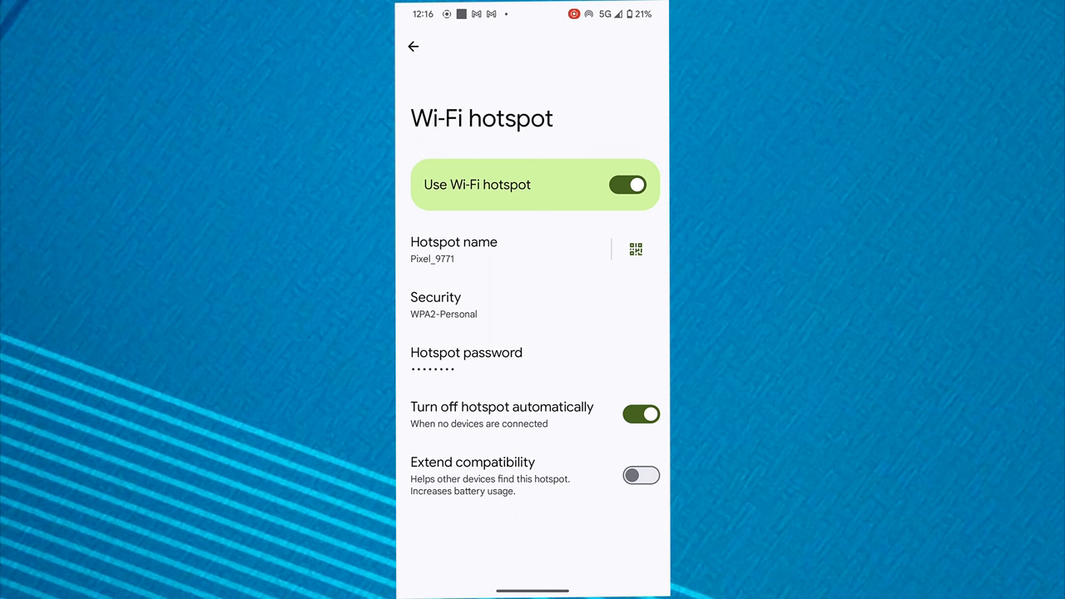
click(466, 353)
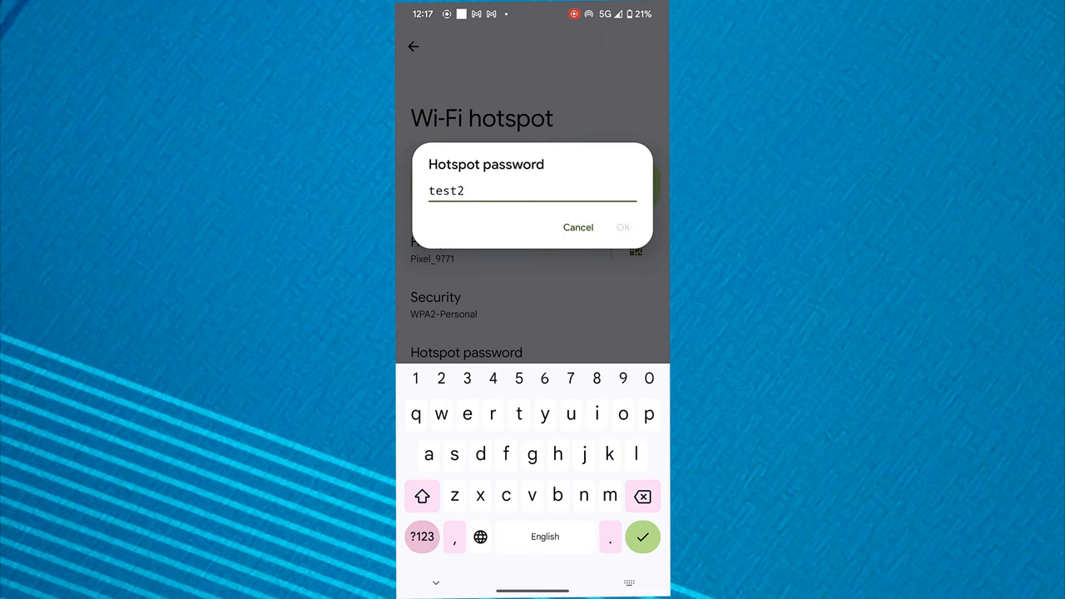
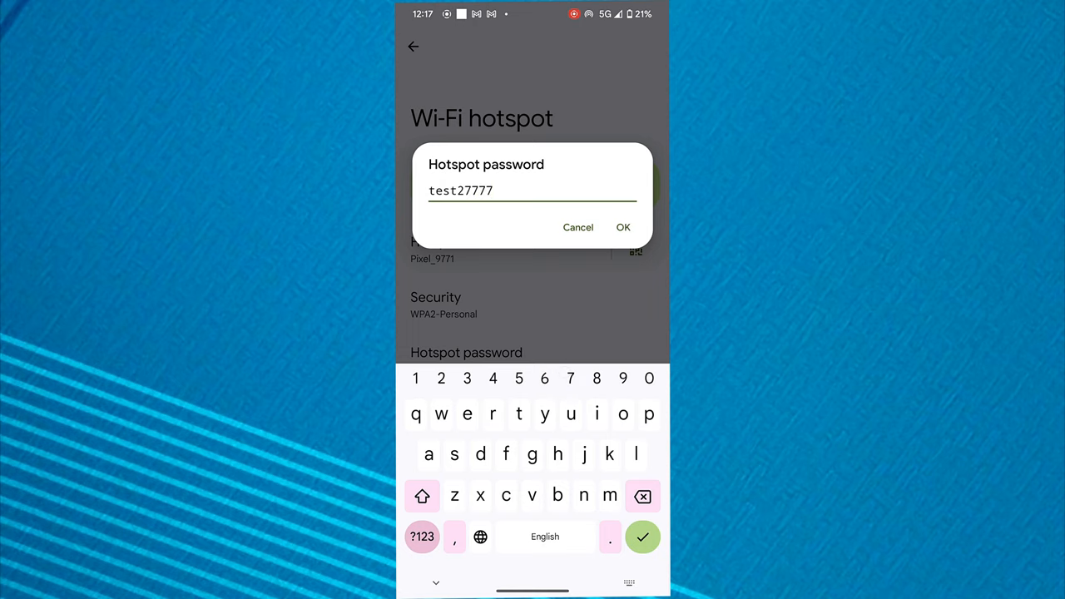
click(622, 226)
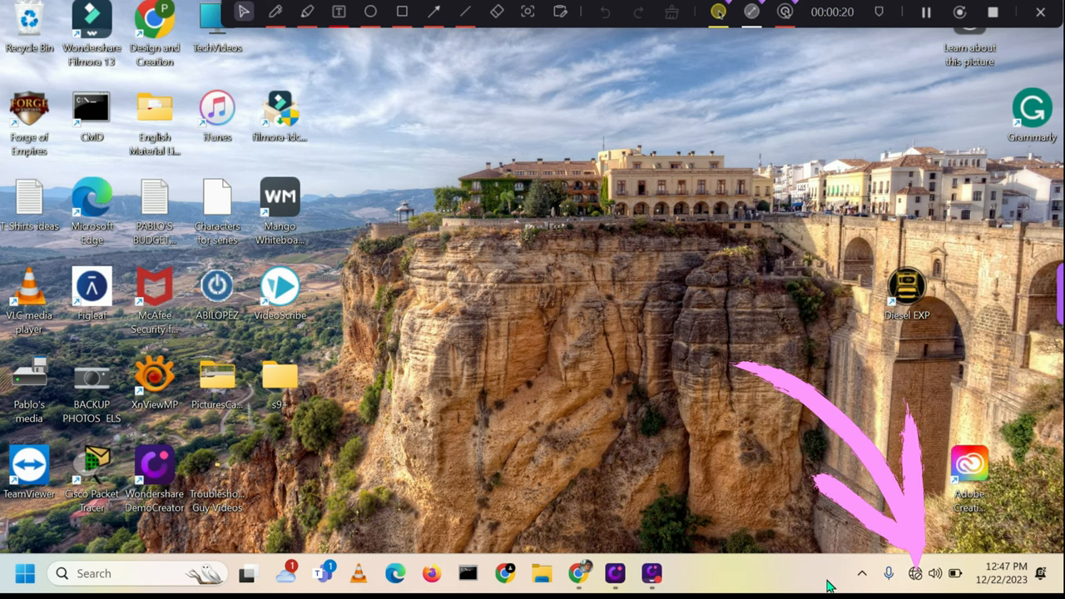
mouse_move(915, 574)
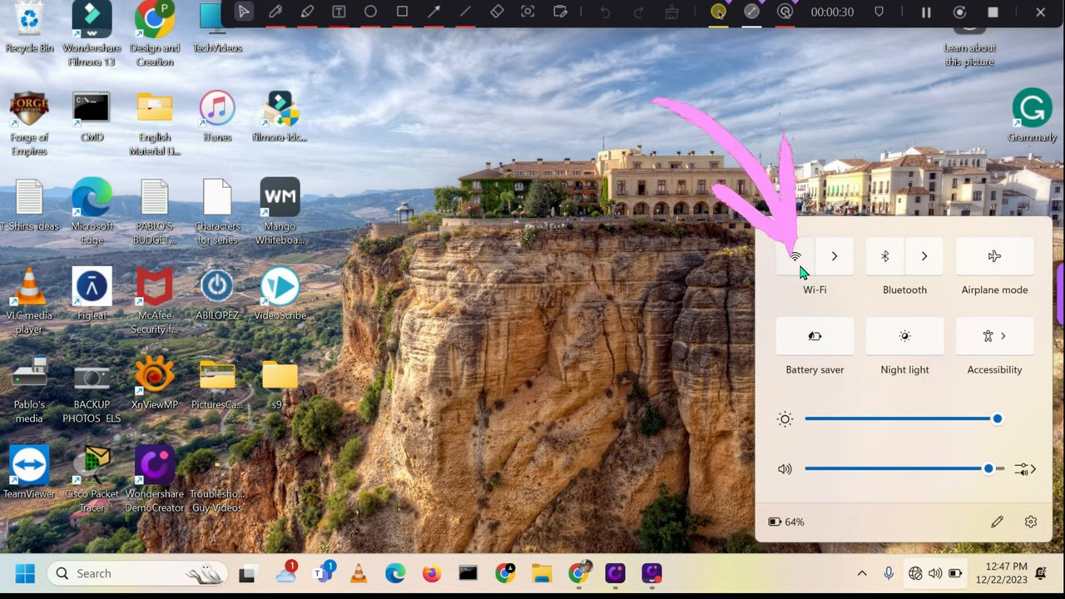
Enable the laptop's Wi-Fi and list the available networks.
click(796, 256)
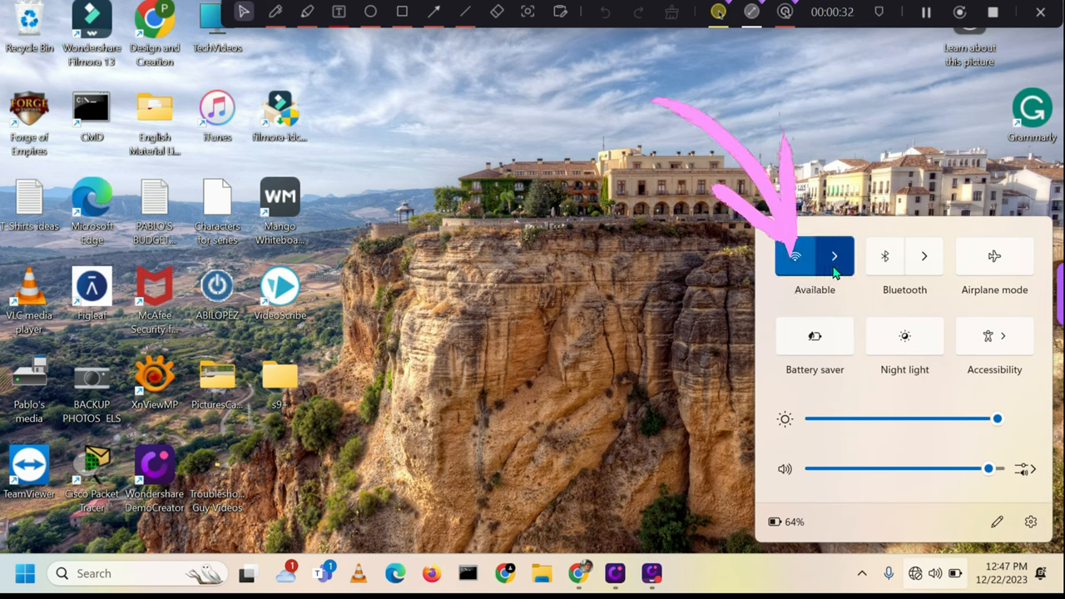
click(836, 256)
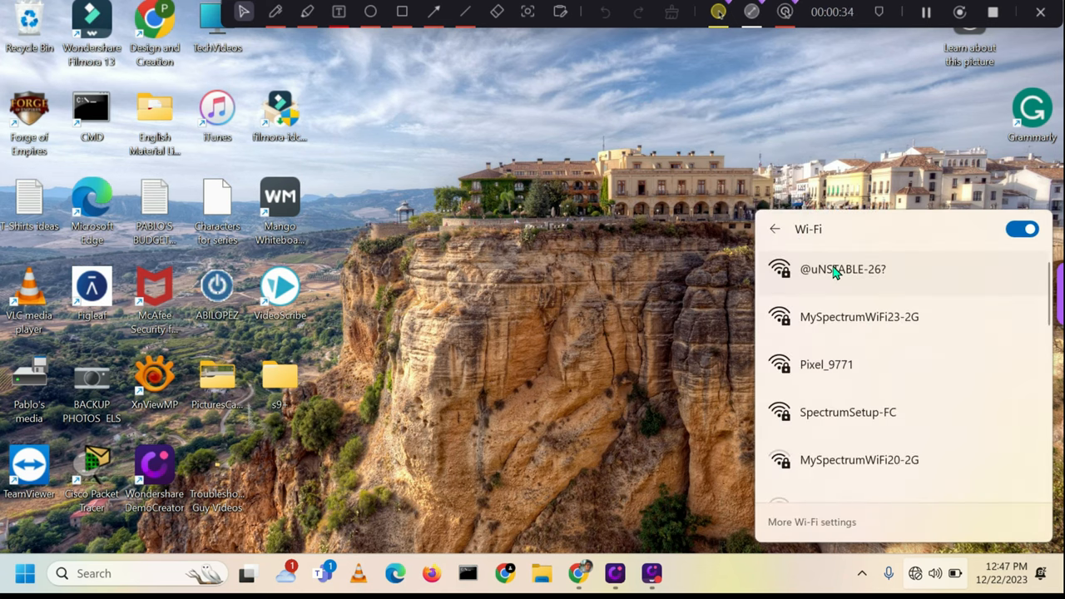
mouse_move(930, 274)
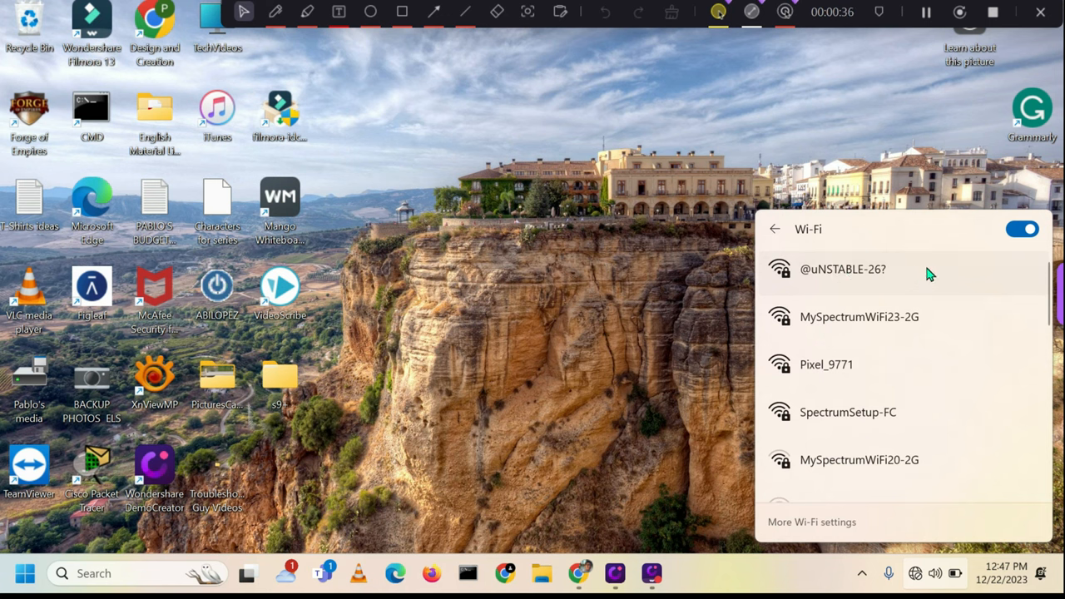
mouse_move(851, 383)
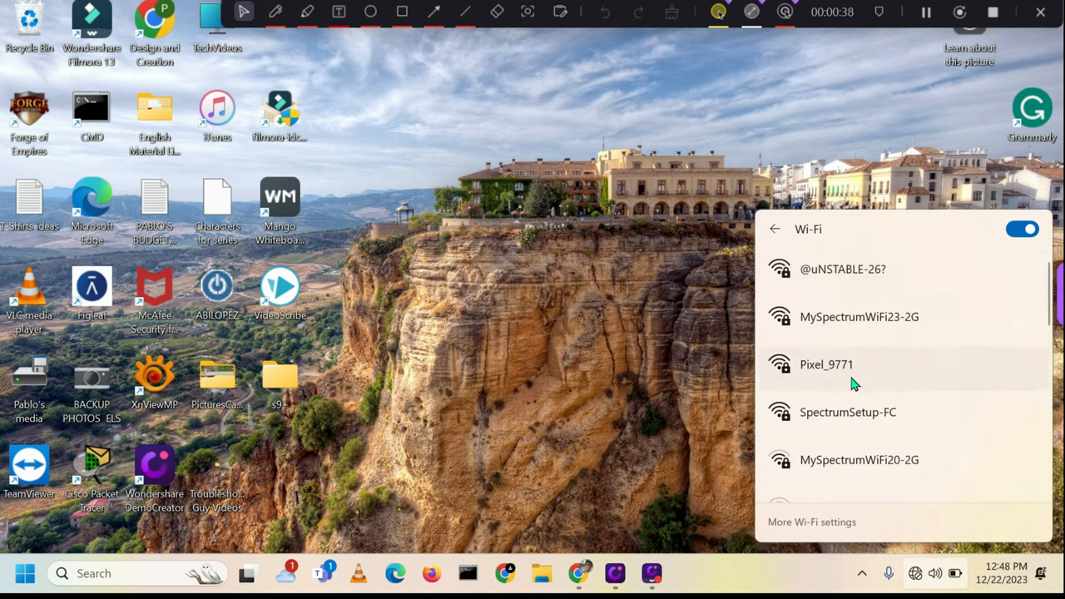
Join the Pixel_9771 network, entering its security key and confirming with Next.
click(825, 362)
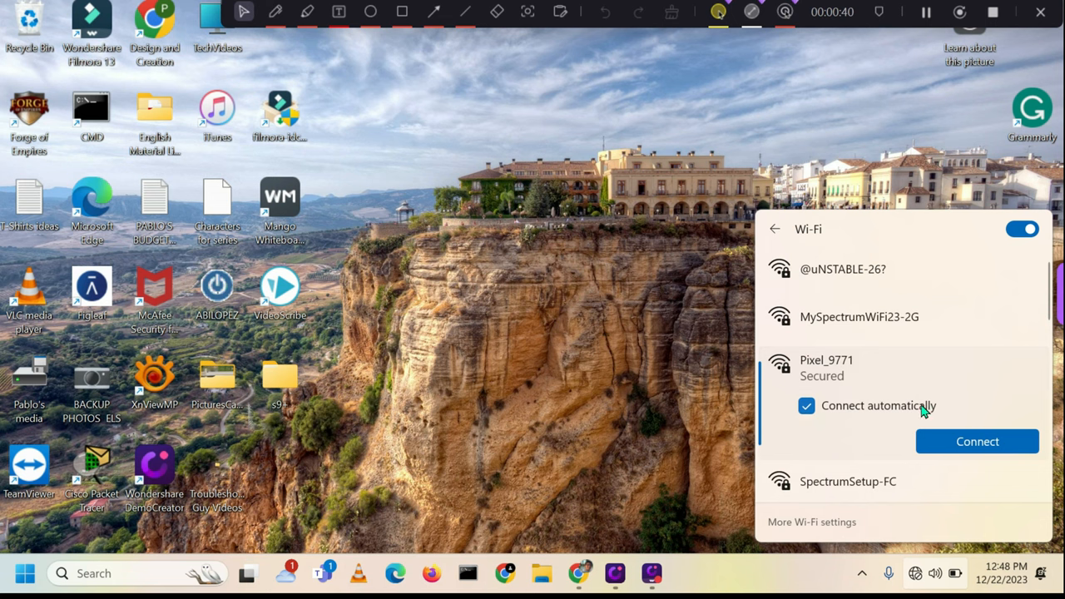
mouse_move(941, 439)
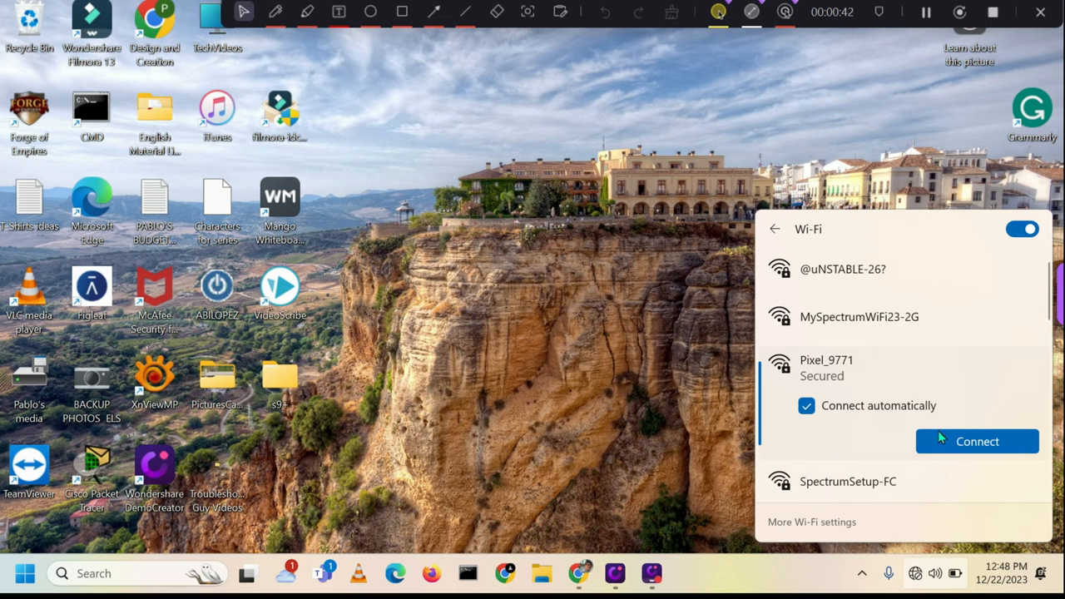
click(977, 440)
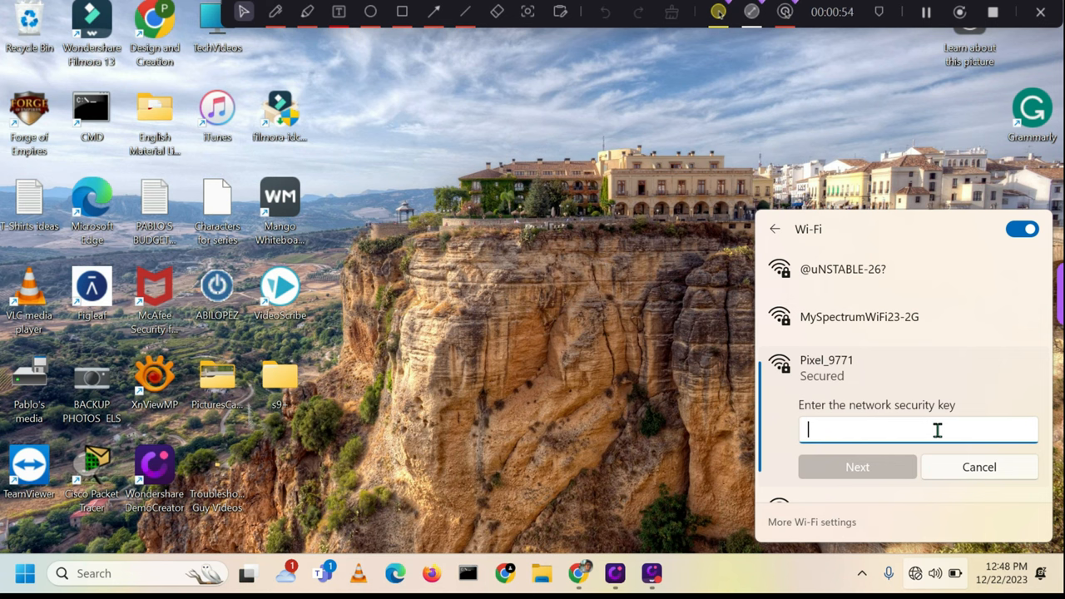
text(••••)
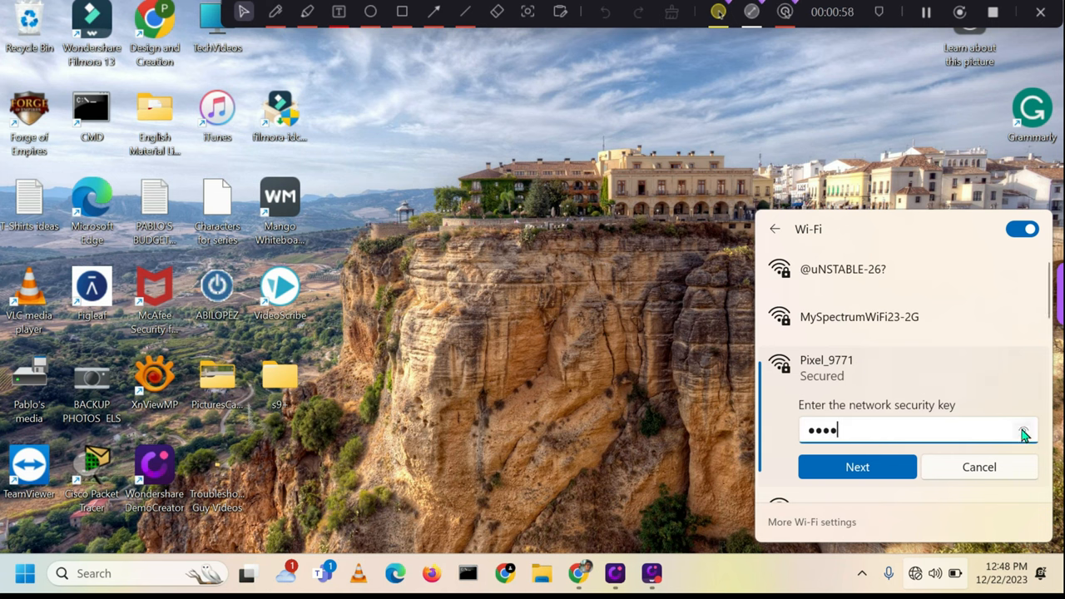
text(•)
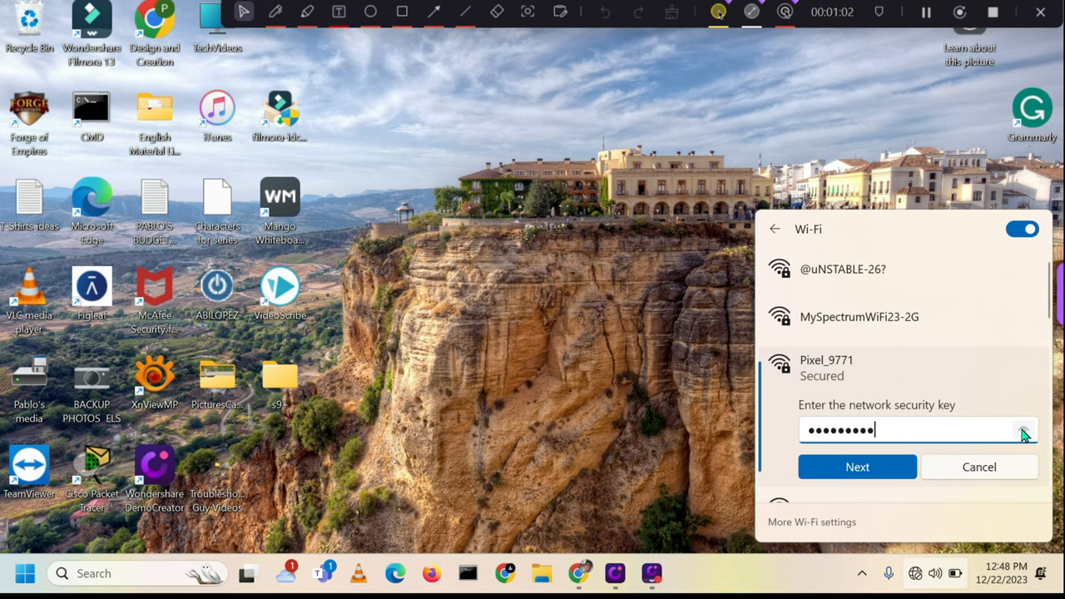
click(857, 465)
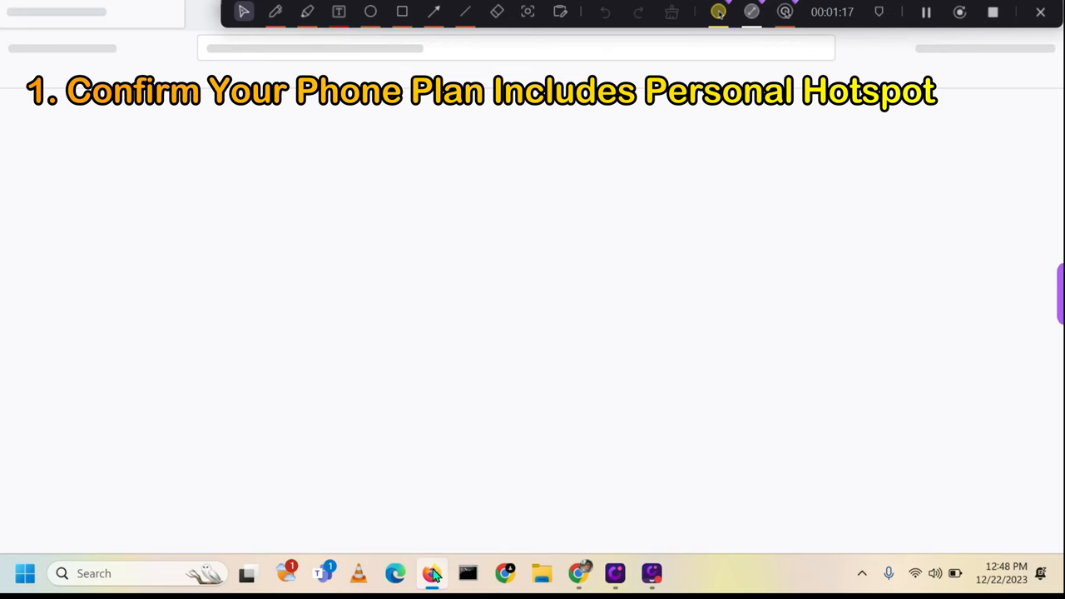
Search Google in Firefox for 'whats the weather' to confirm the hotspot connection works.
click(432, 573)
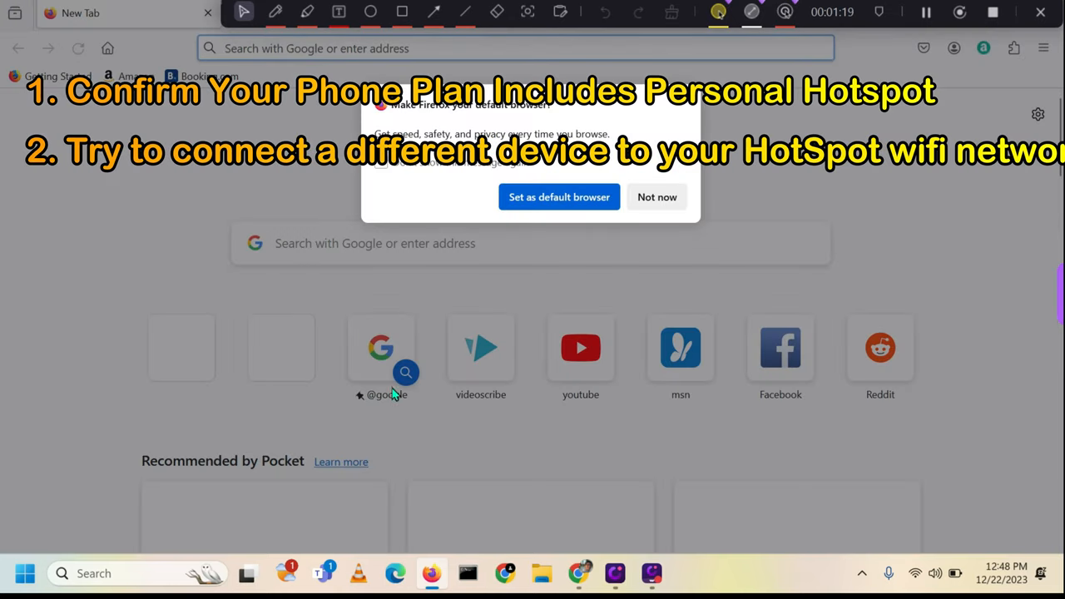
click(656, 196)
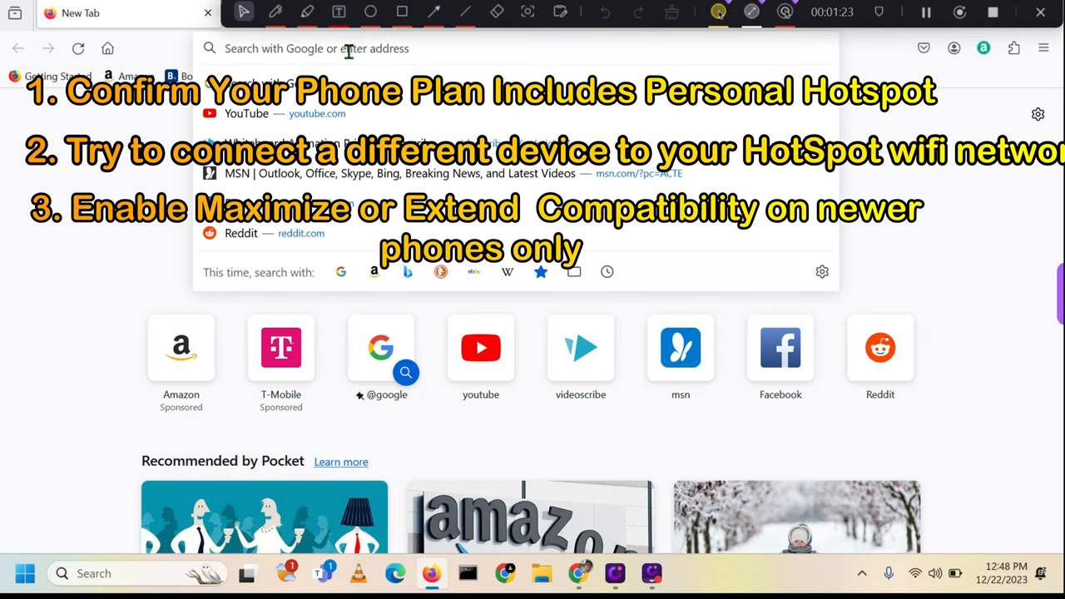
text(wha)
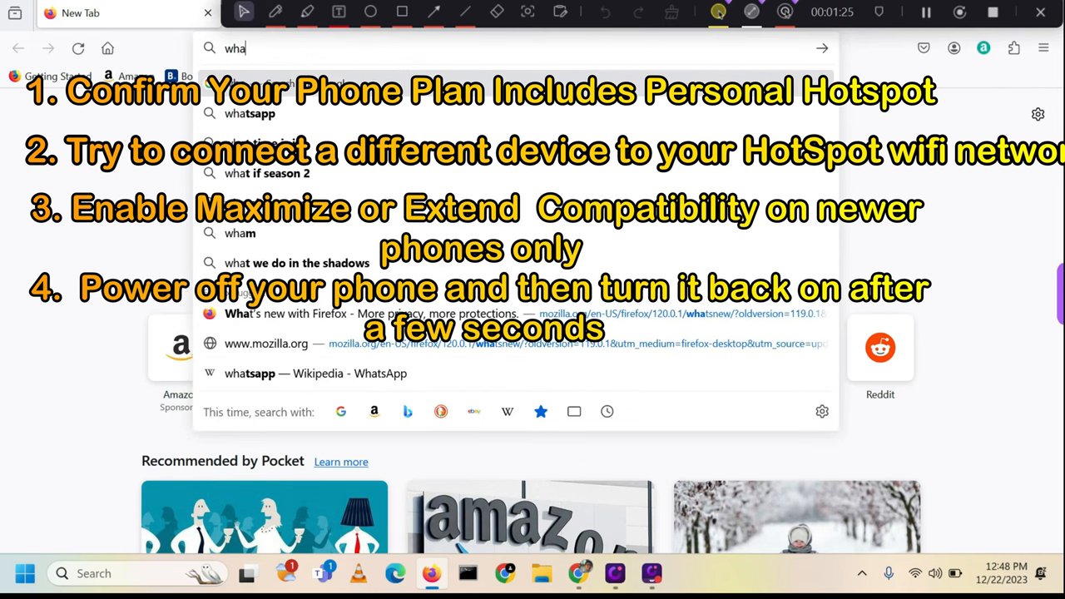
text(t)
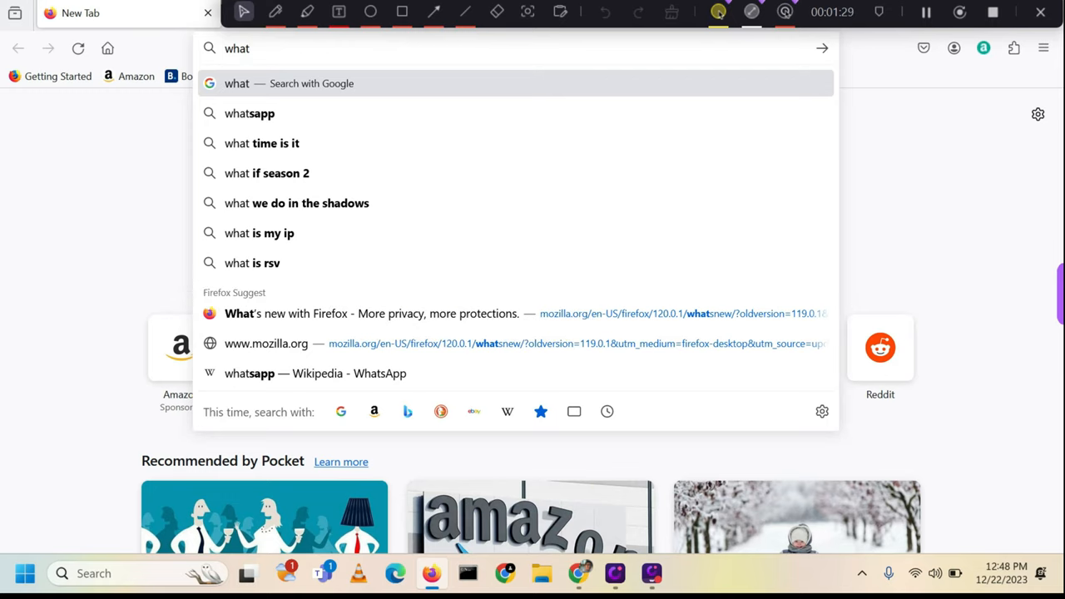
text(s)
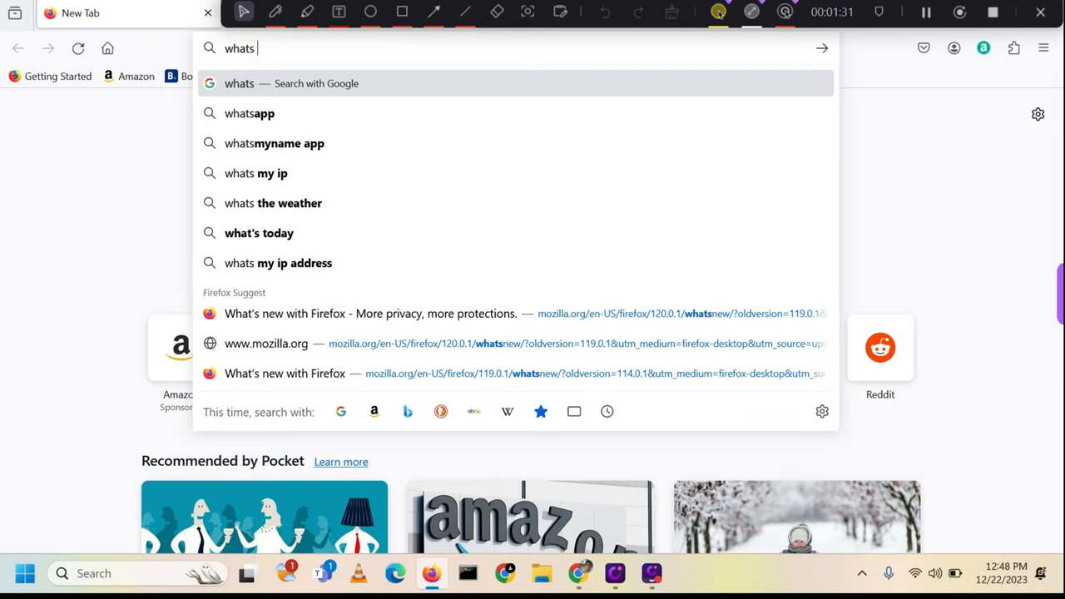
text(the)
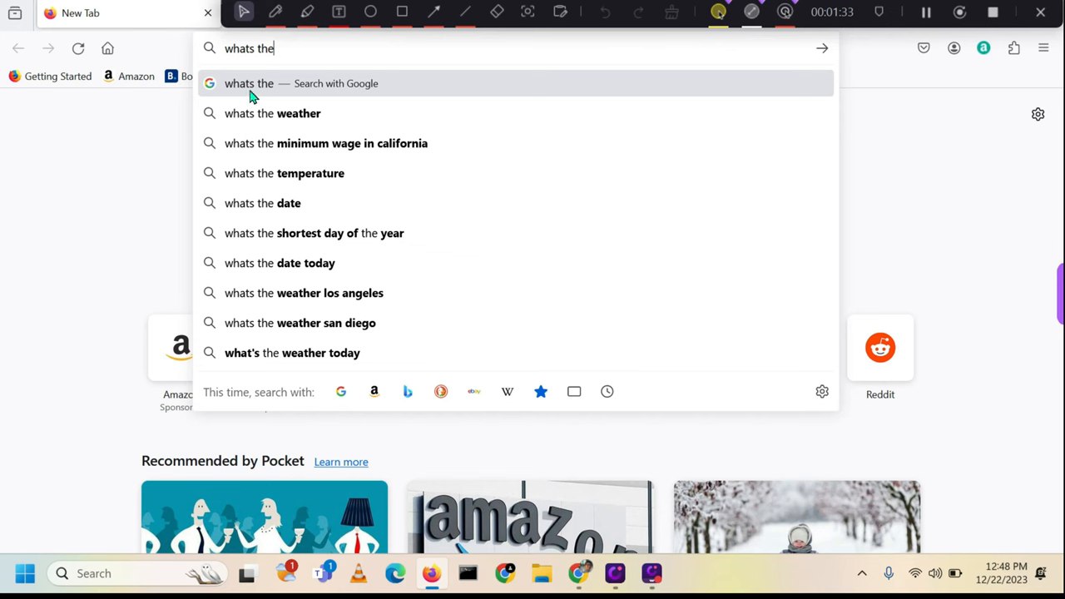
click(273, 114)
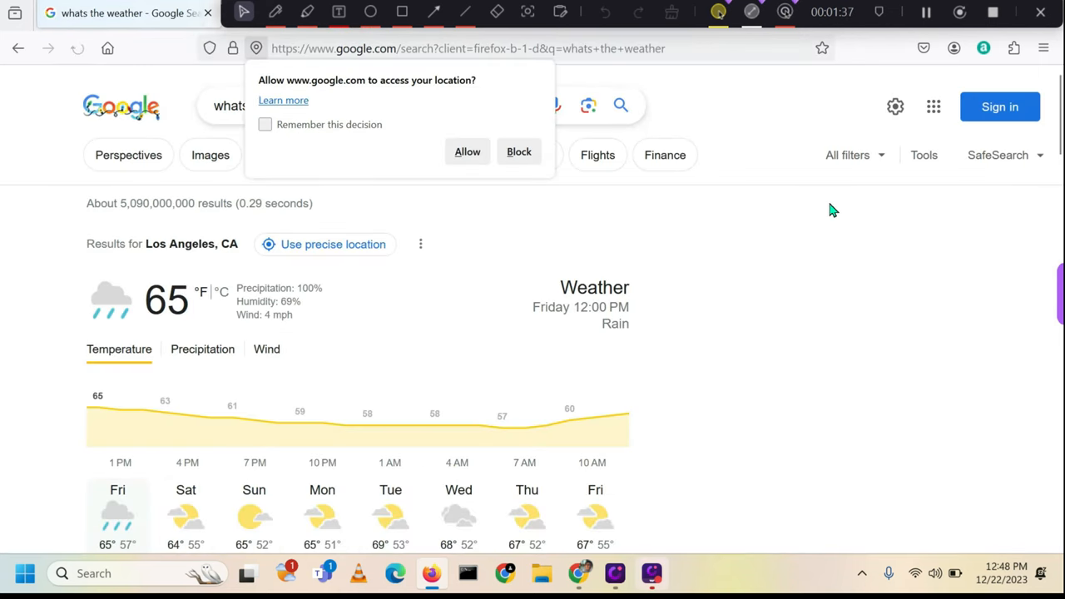
mouse_move(585, 524)
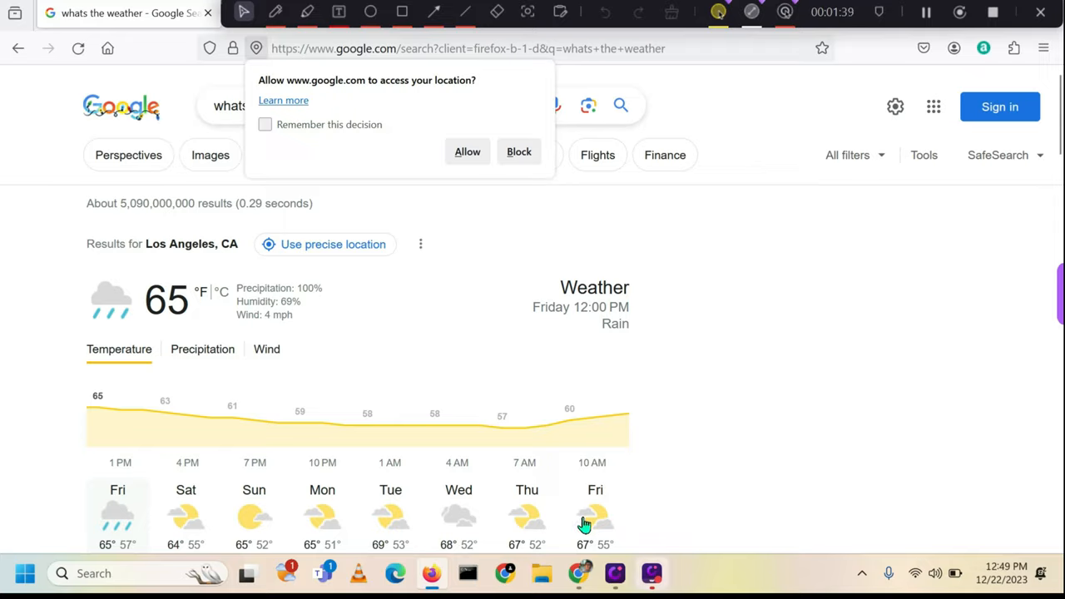
mouse_move(584, 526)
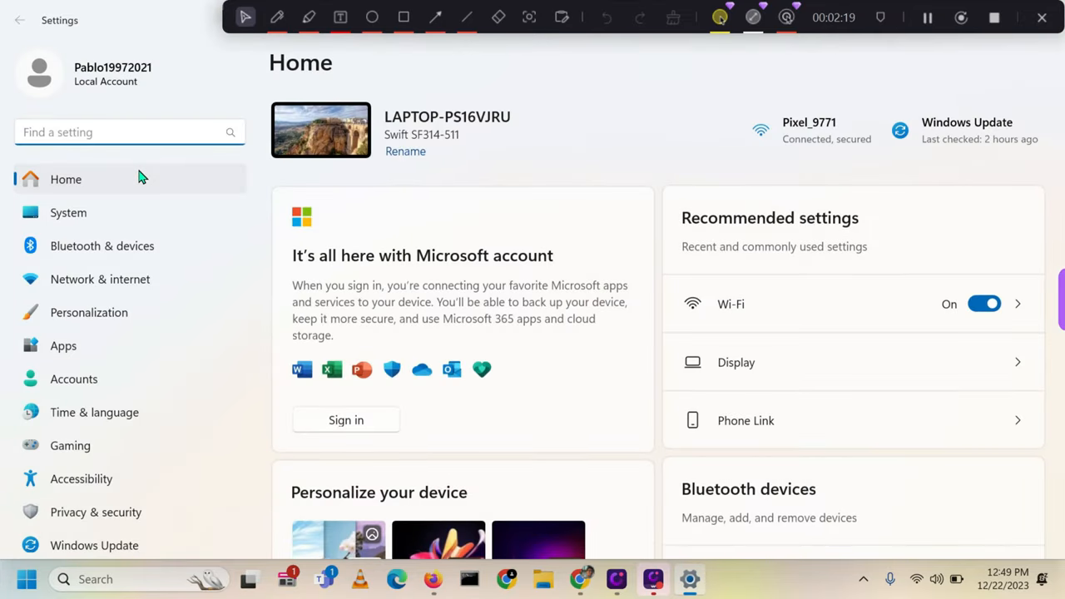
Show the Windows Wi-Fi page with Pixel_9771 marked connected and secured.
click(100, 280)
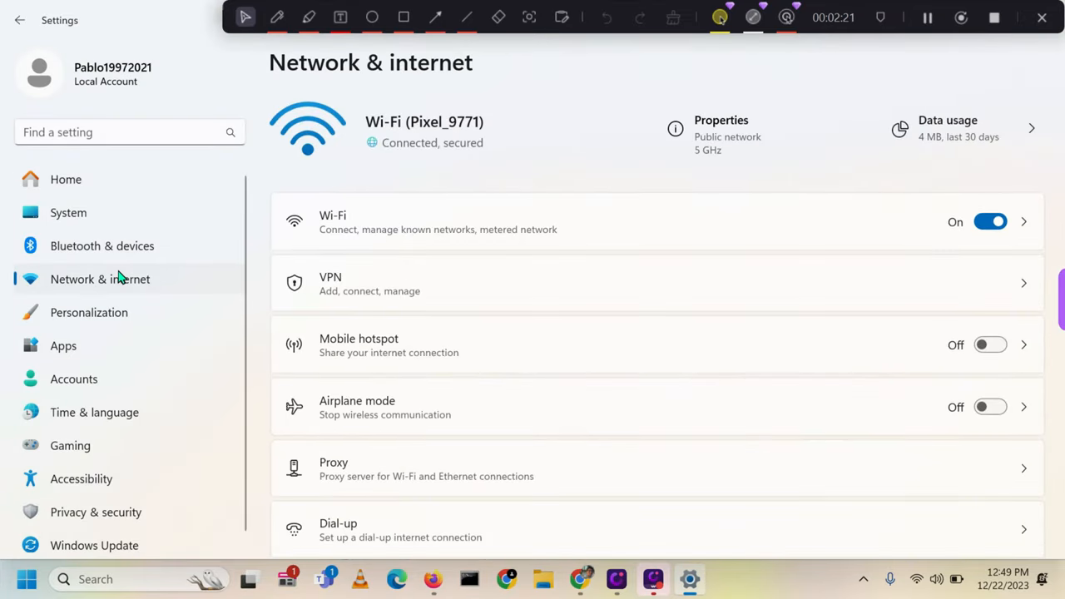
mouse_move(641, 165)
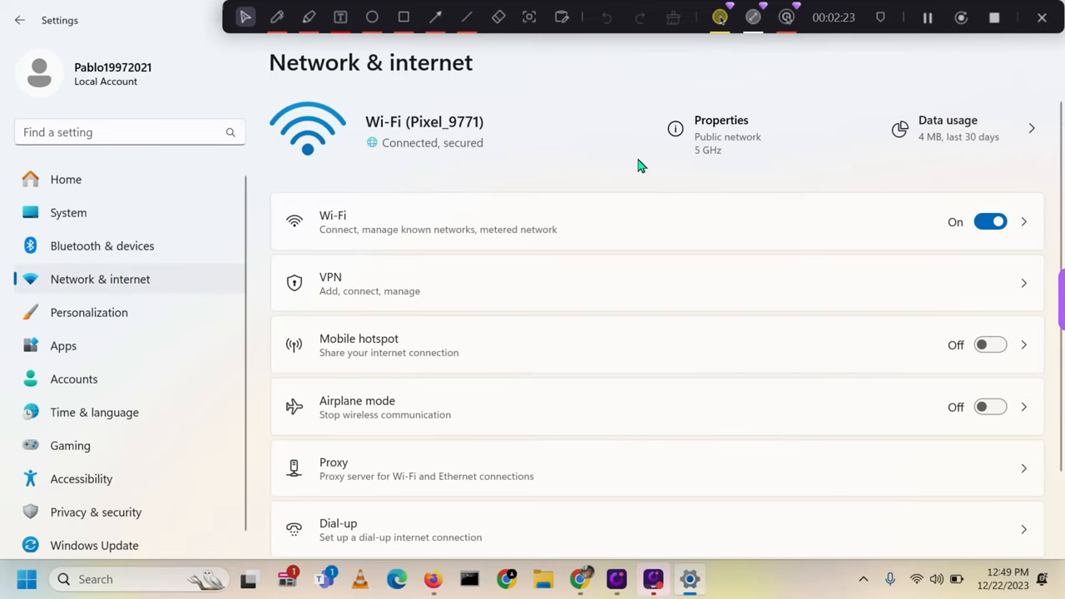
mouse_move(1035, 233)
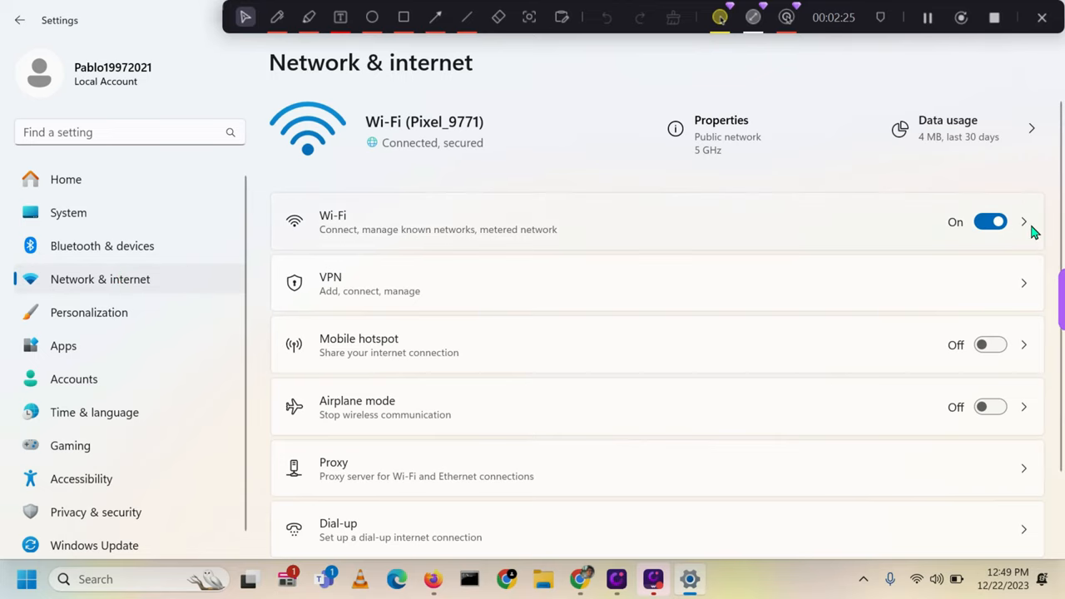
click(1025, 222)
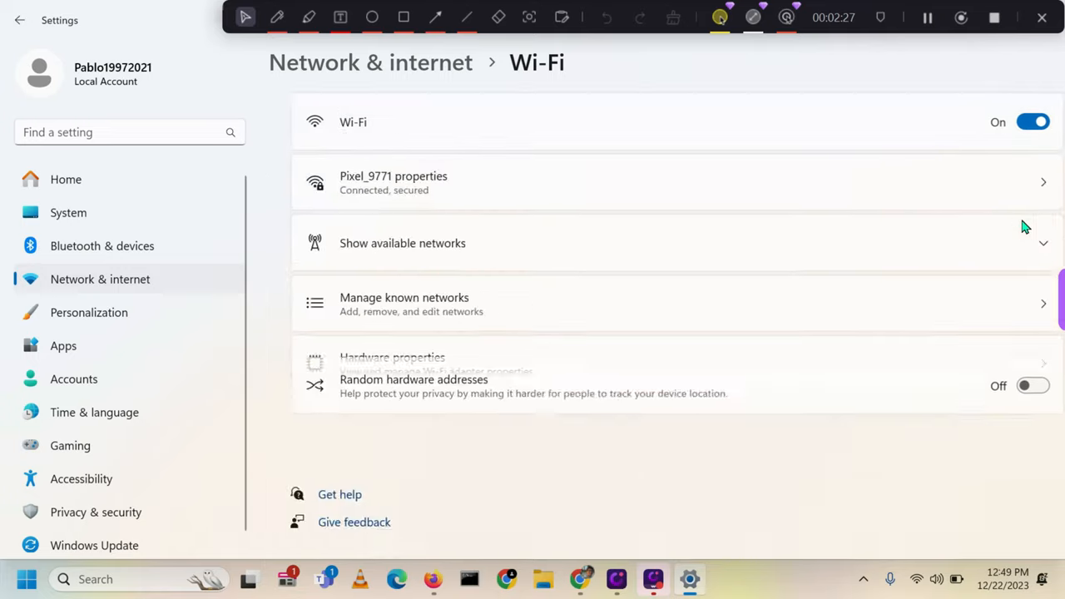
scroll(down, 3)
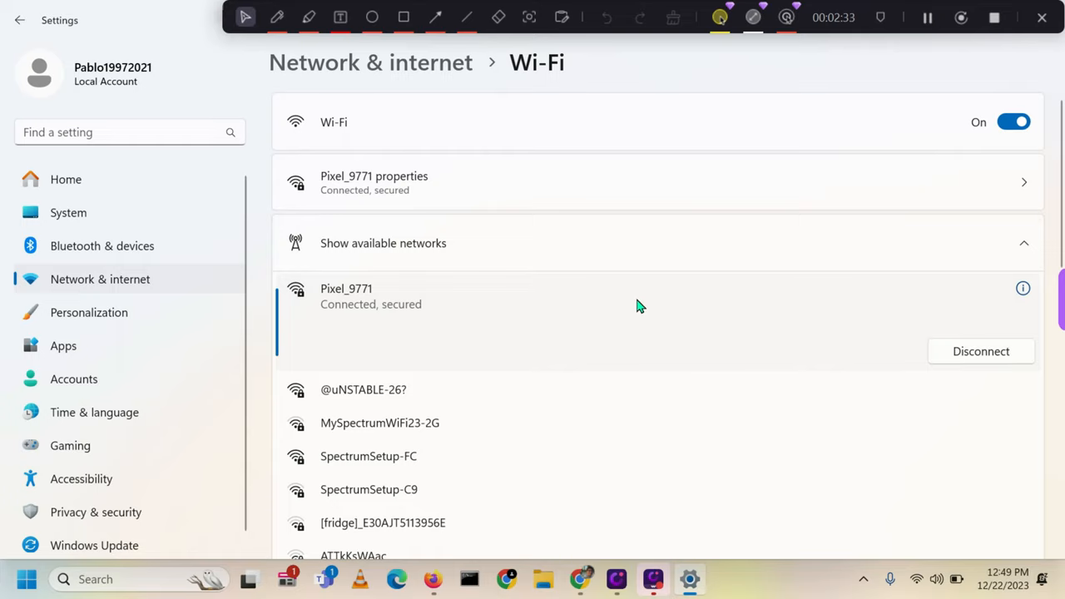
mouse_move(712, 293)
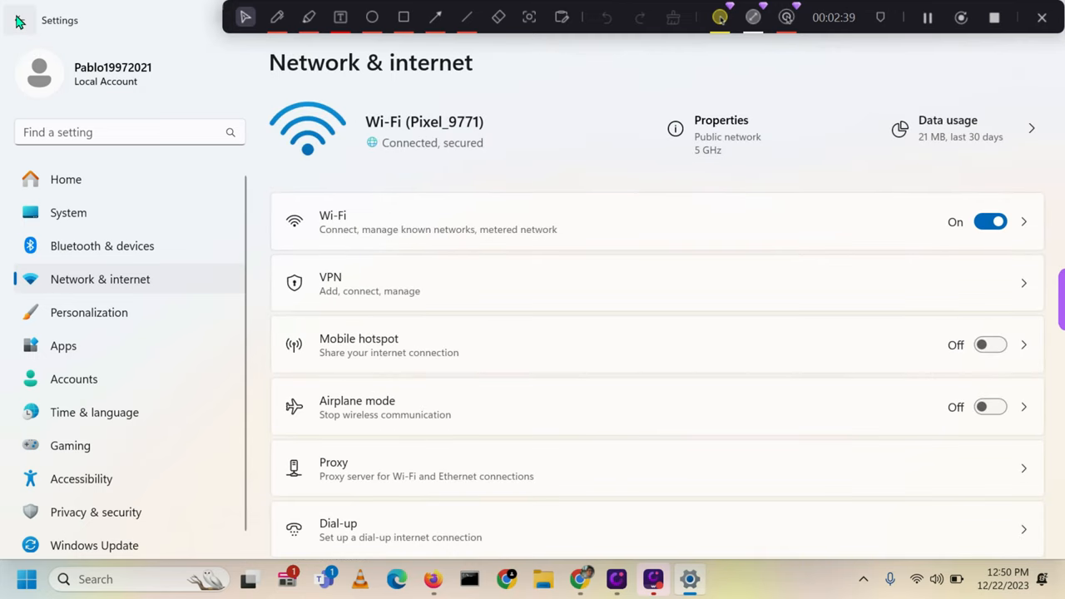
Glance at the Firefox weather results, then return to the Settings Home page.
click(67, 179)
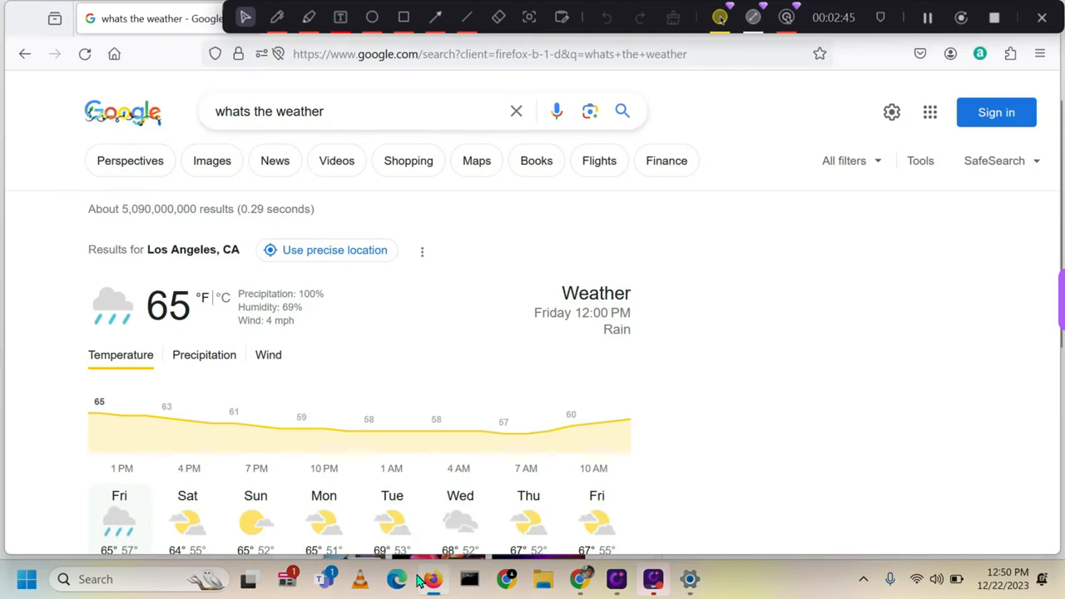
click(689, 579)
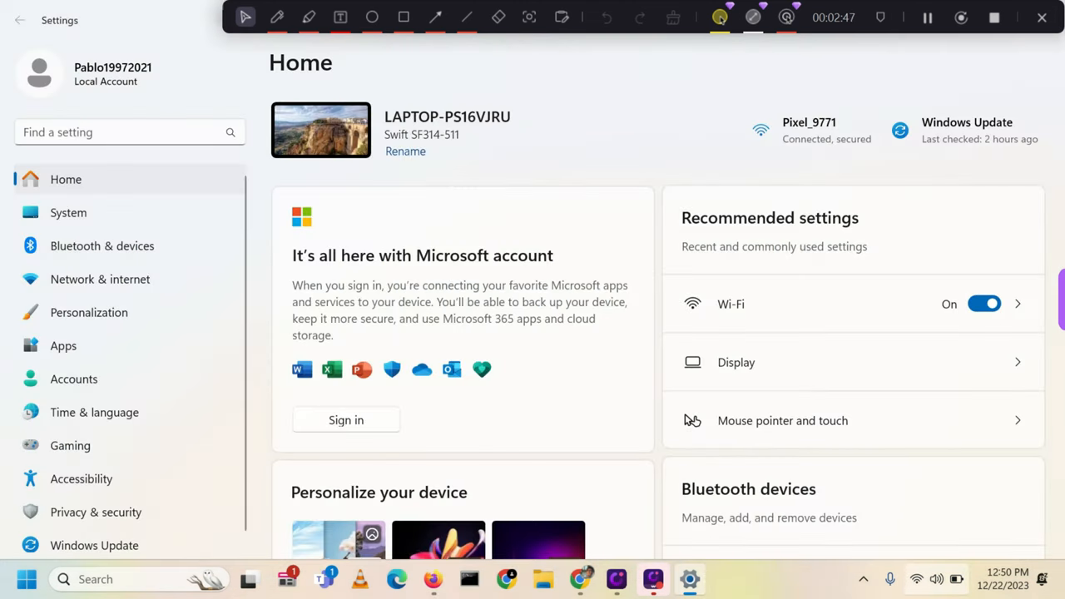